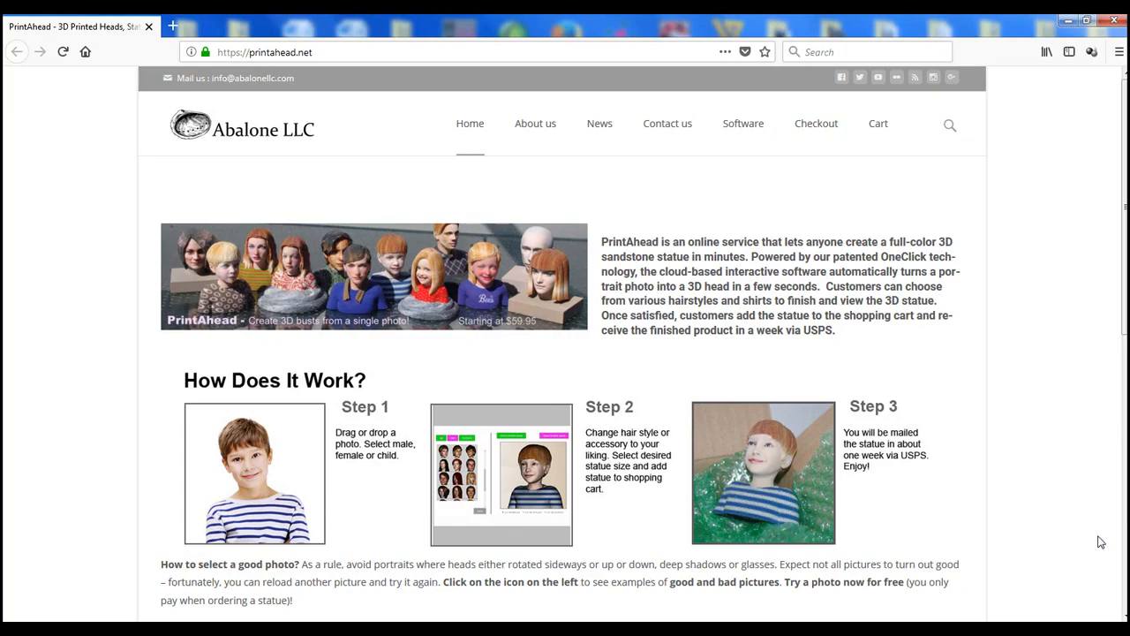
mouse_move(1078, 547)
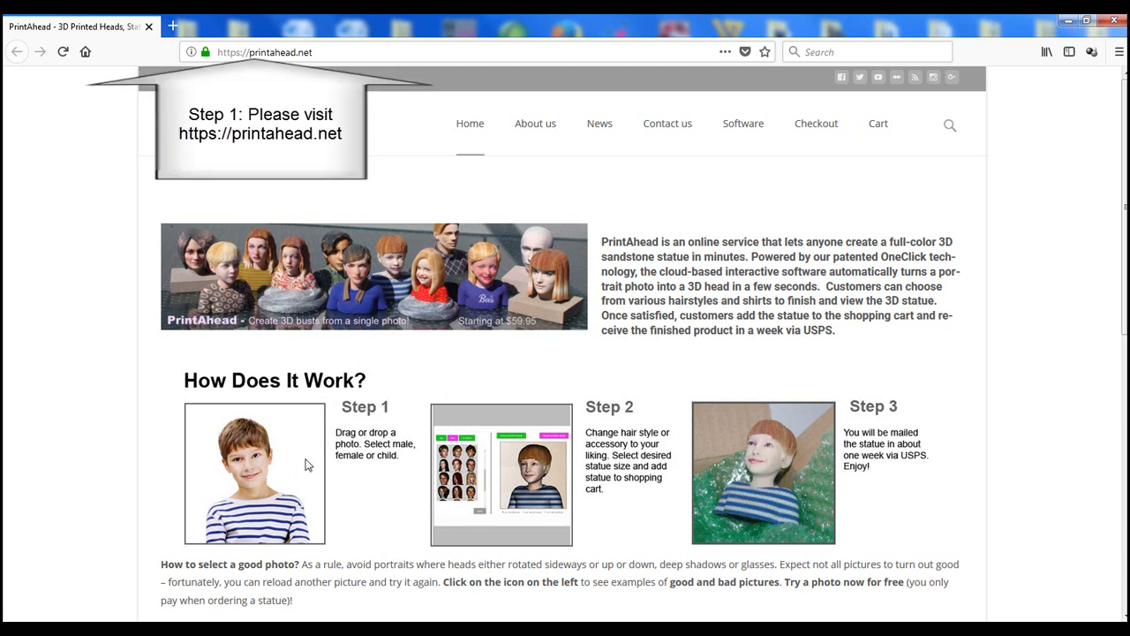
mouse_move(508, 484)
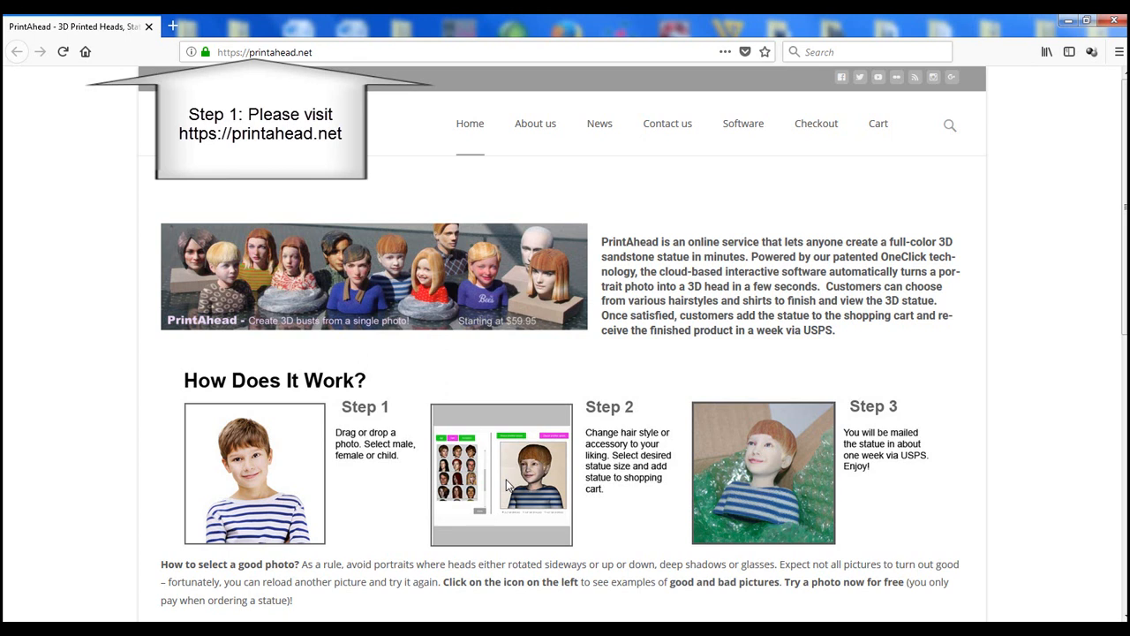
mouse_move(681, 491)
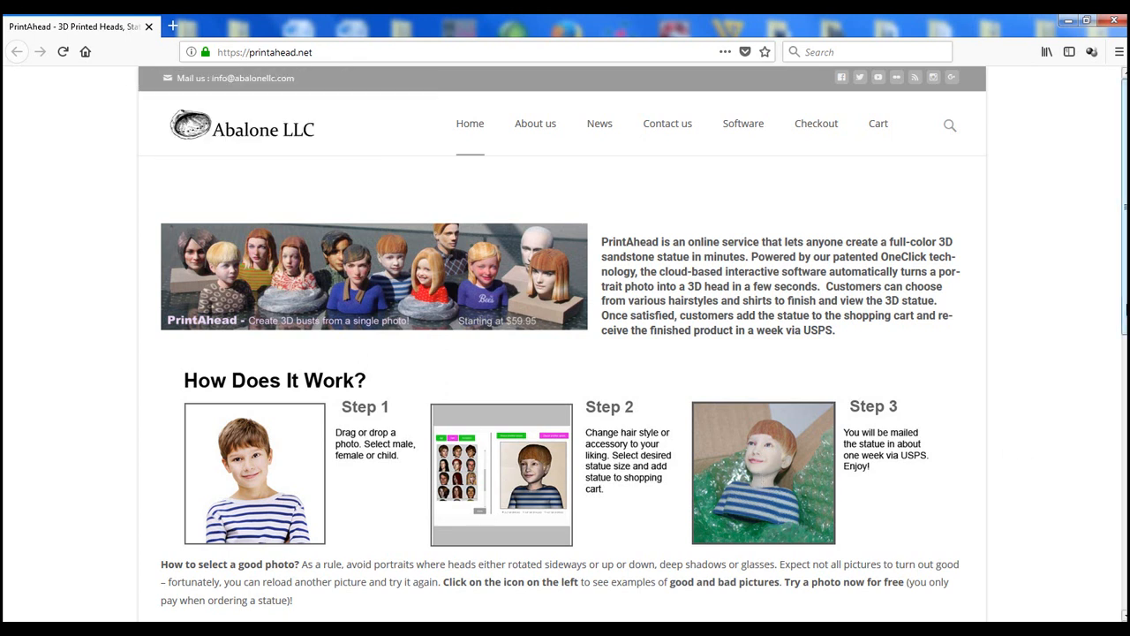
View the sample collage of good and bad portrait photos, then return to the how-it-works page.
scroll(down, 3)
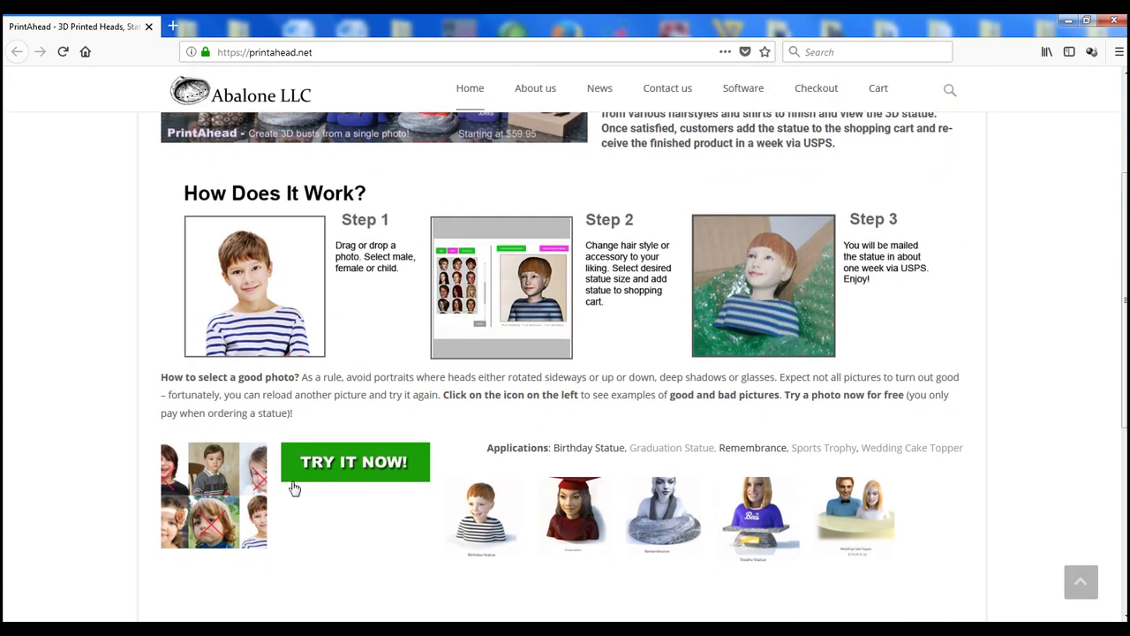
mouse_move(541, 410)
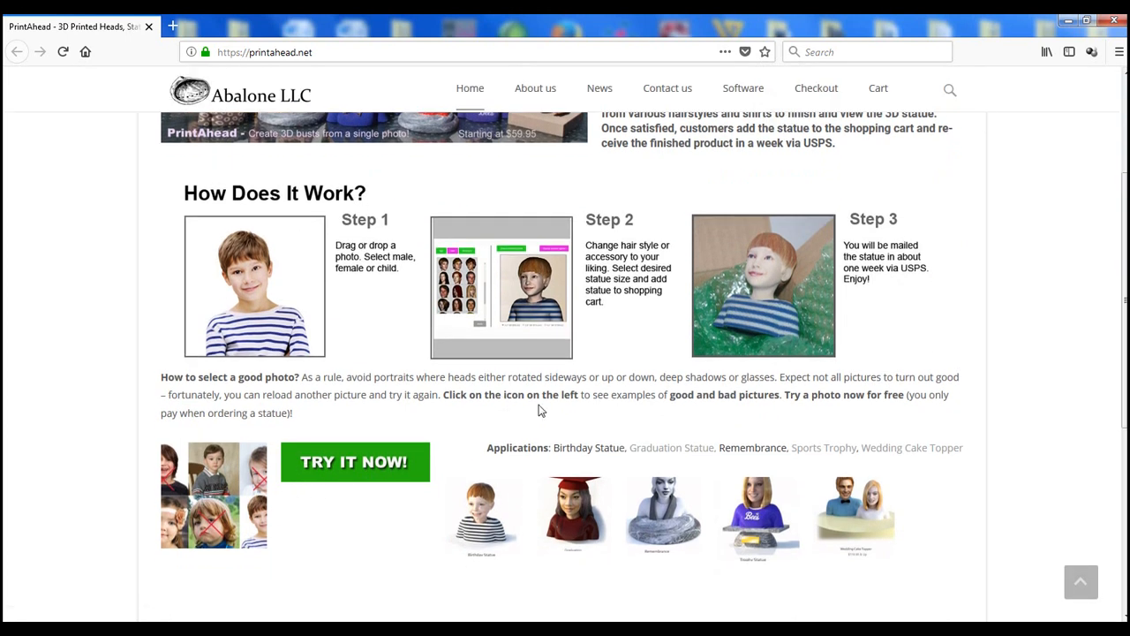
mouse_move(173, 438)
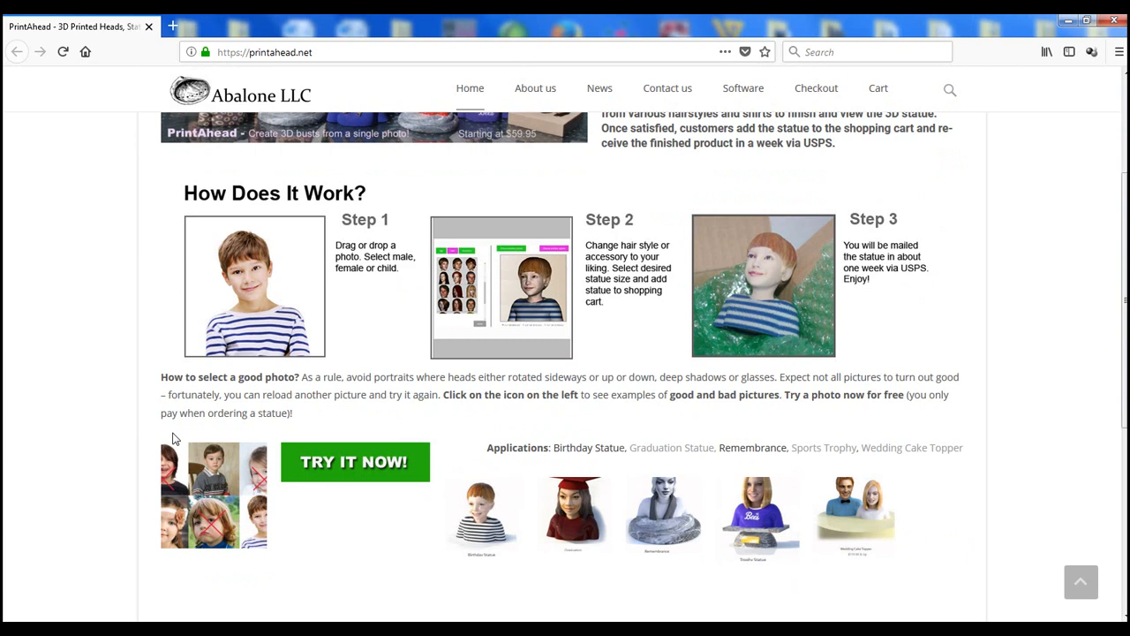
click(214, 495)
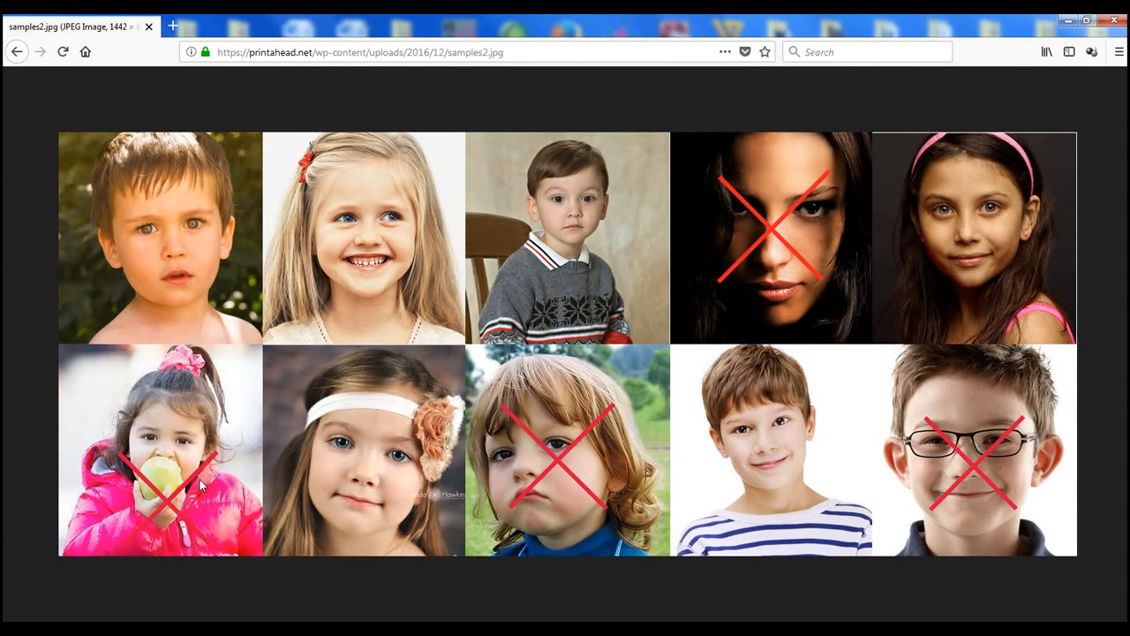
mouse_move(202, 487)
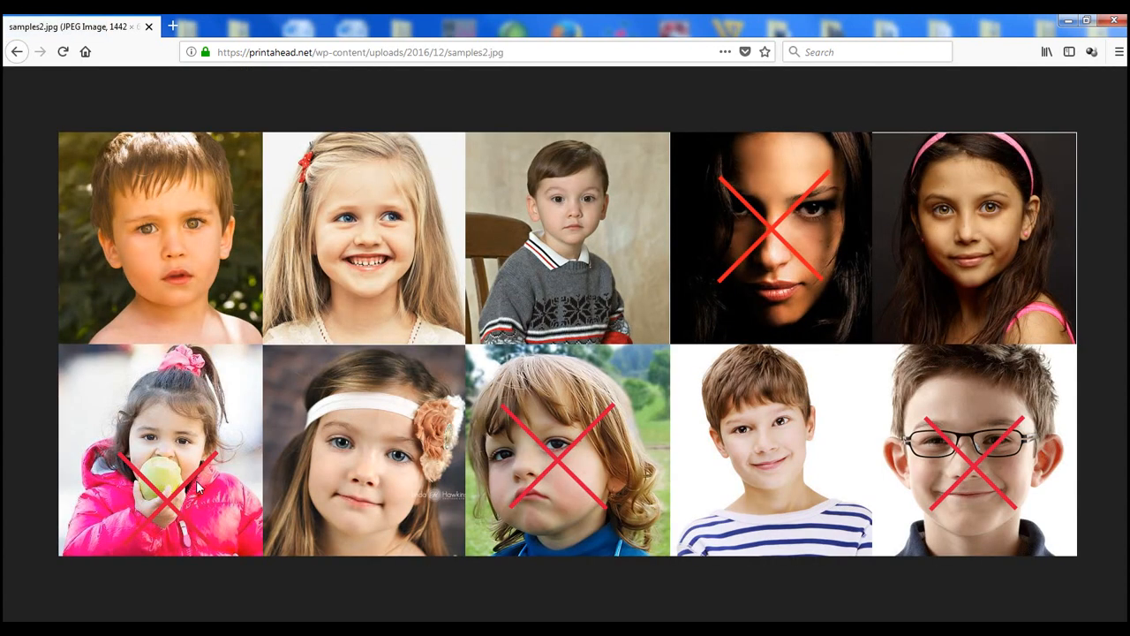
click(16, 51)
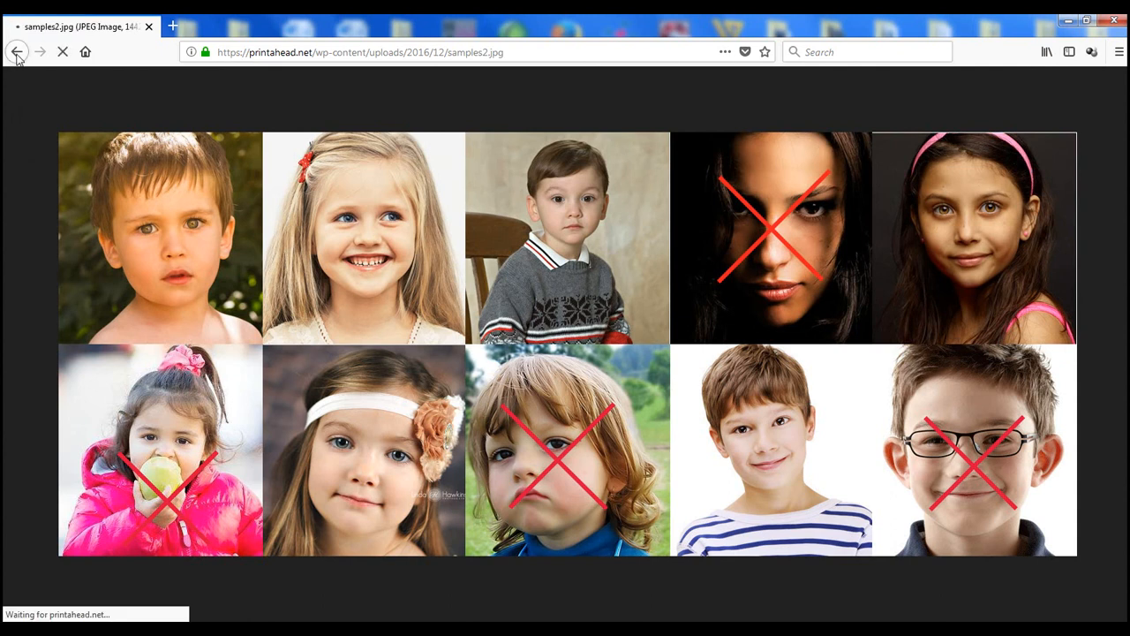
Navigate back toward the home page to reach the Wedding Cake Topper application.
click(16, 51)
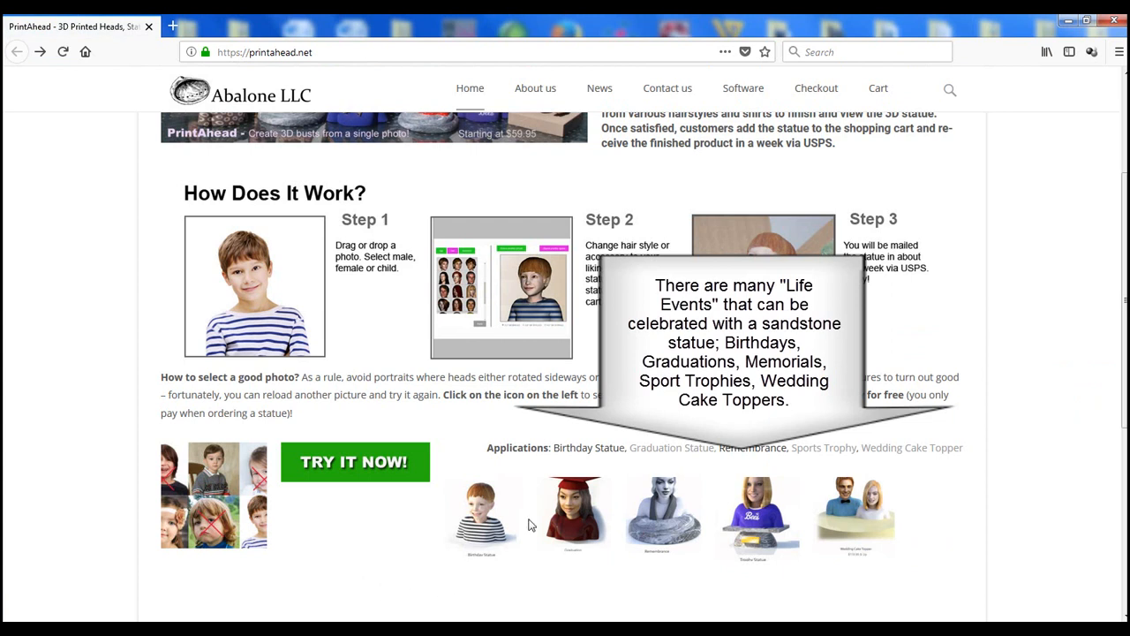
mouse_move(774, 533)
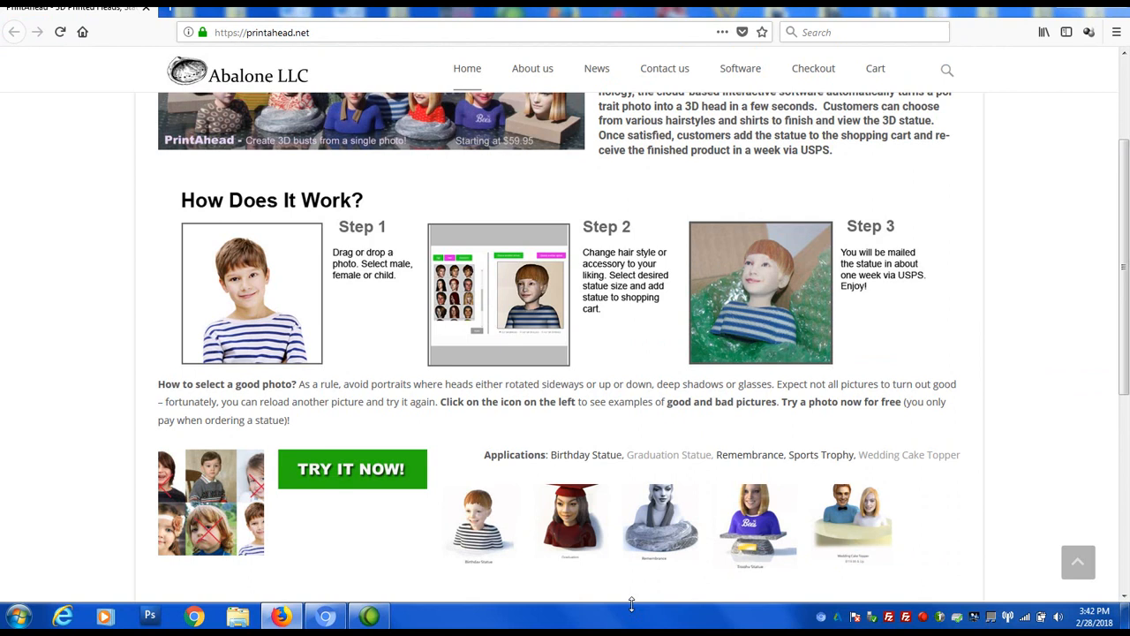
mouse_move(851, 534)
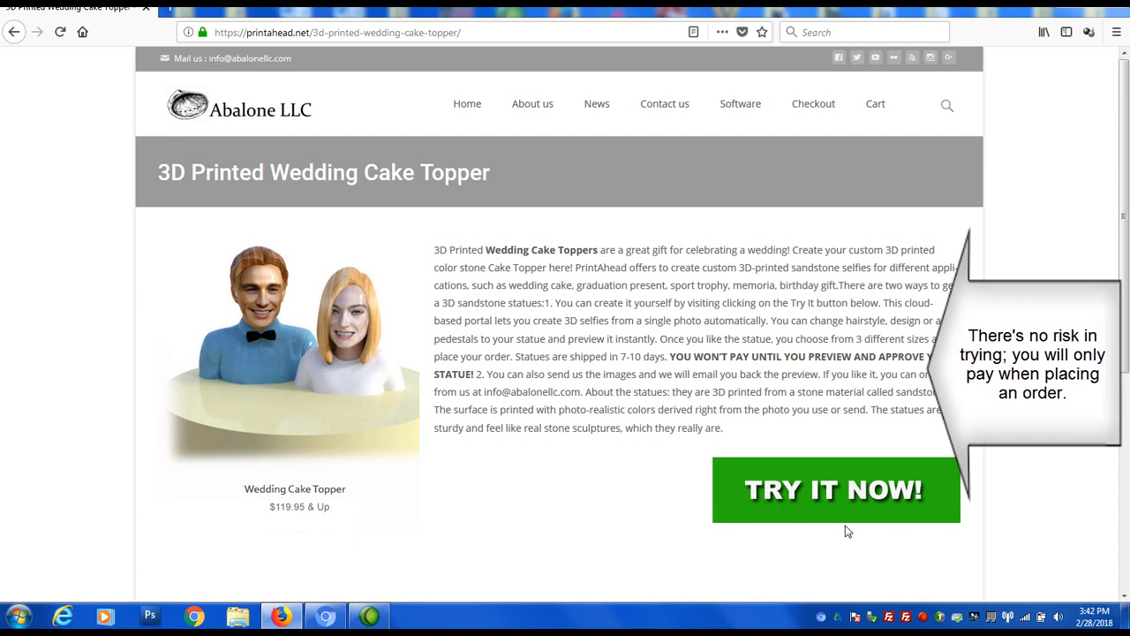
mouse_move(535, 286)
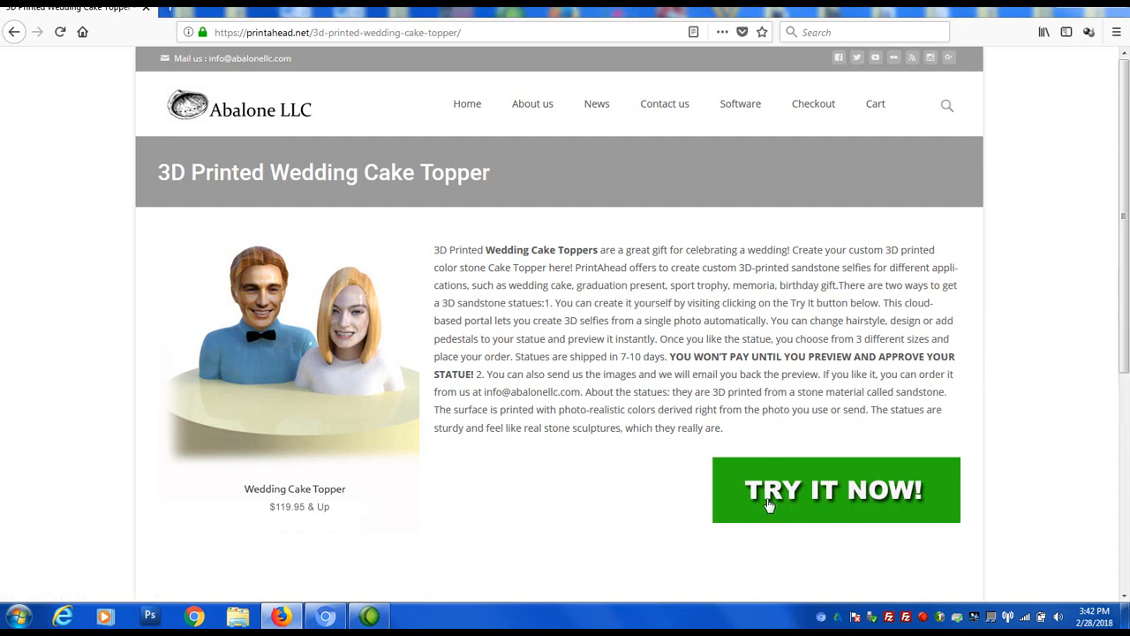
Start the Try-now builder with the smiling man's portrait and center-crop it to his face.
click(834, 489)
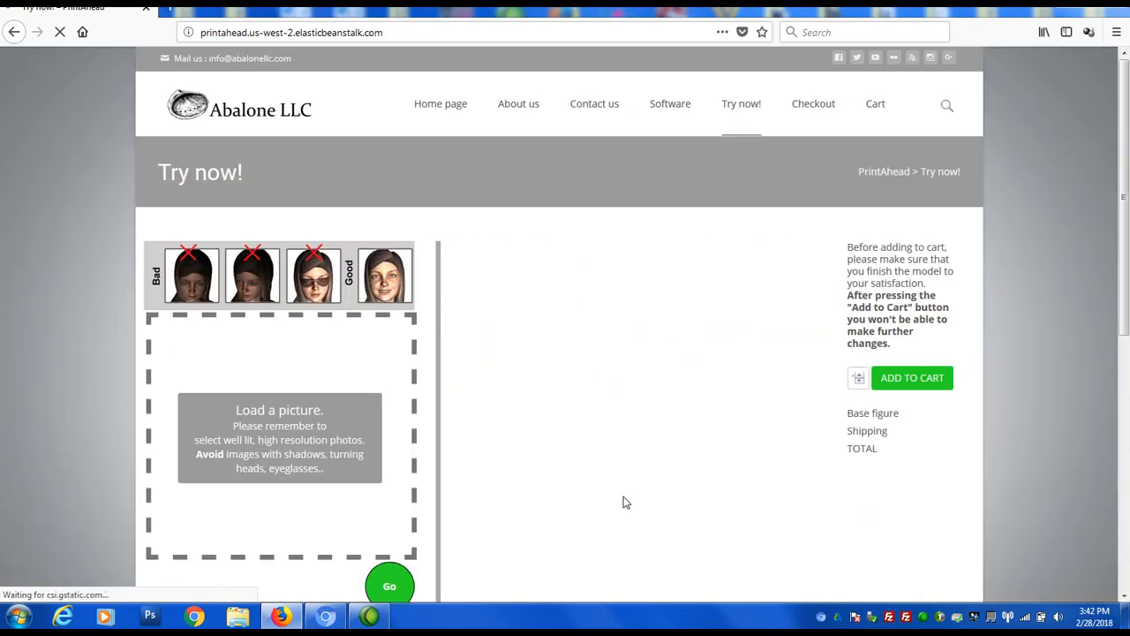
scroll(down, 3)
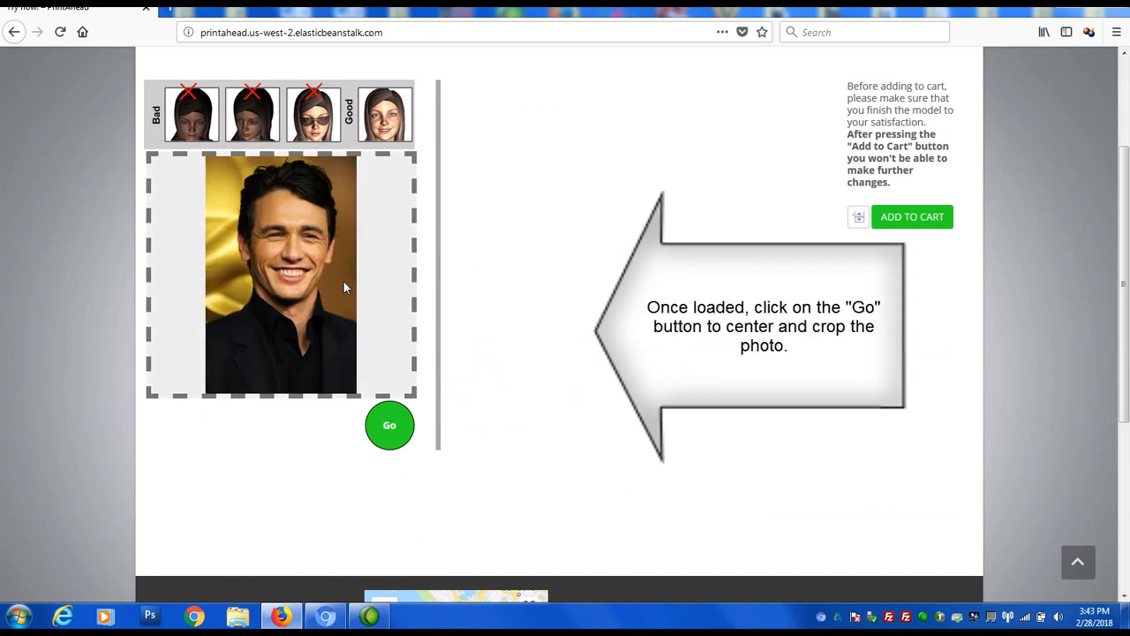
click(389, 424)
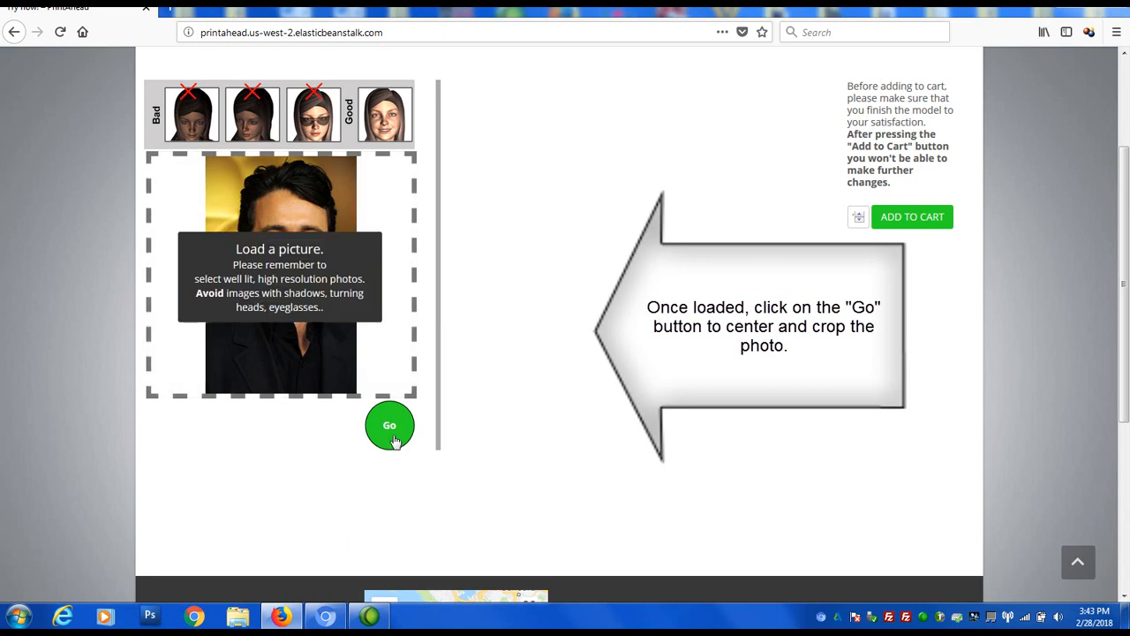
click(388, 424)
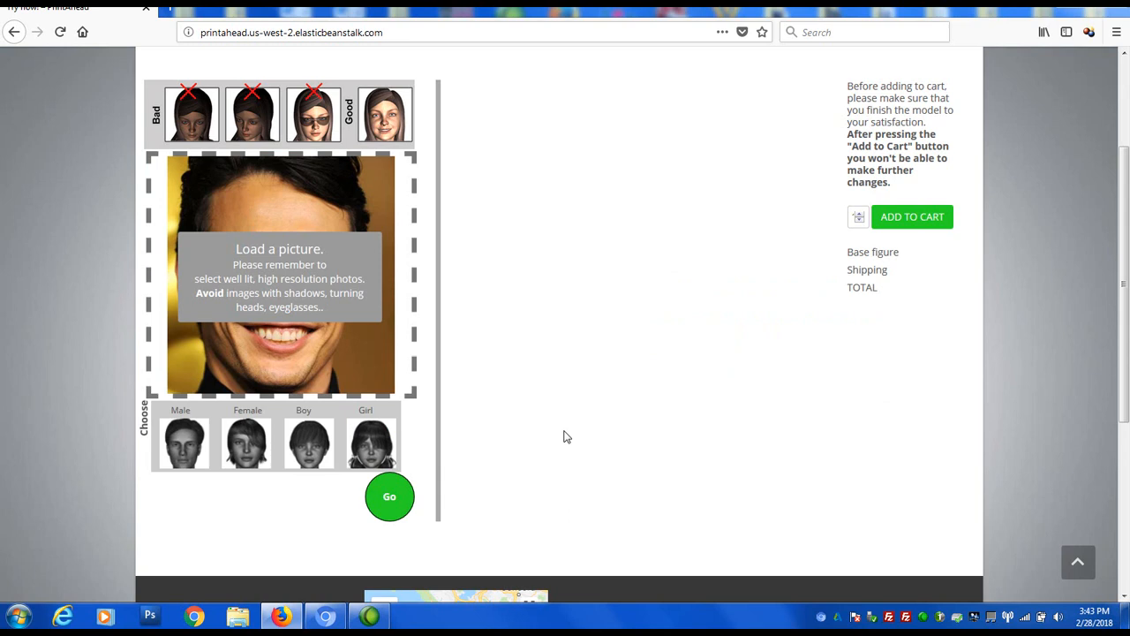
Choose the Male base figure and generate the 3D statue preview from the photo.
click(388, 494)
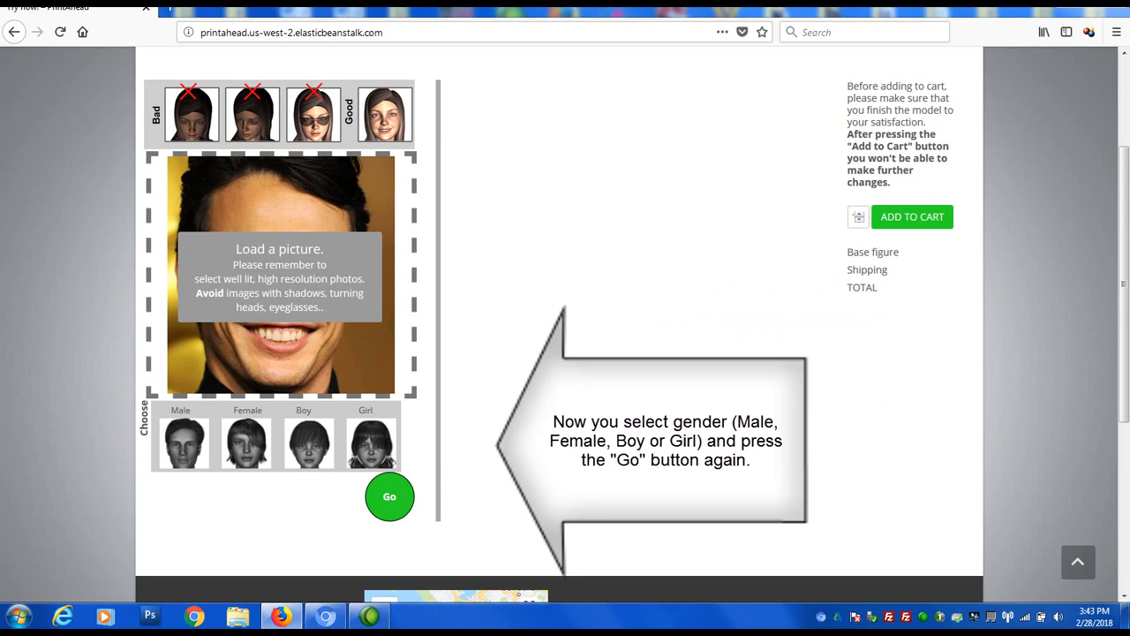
click(279, 275)
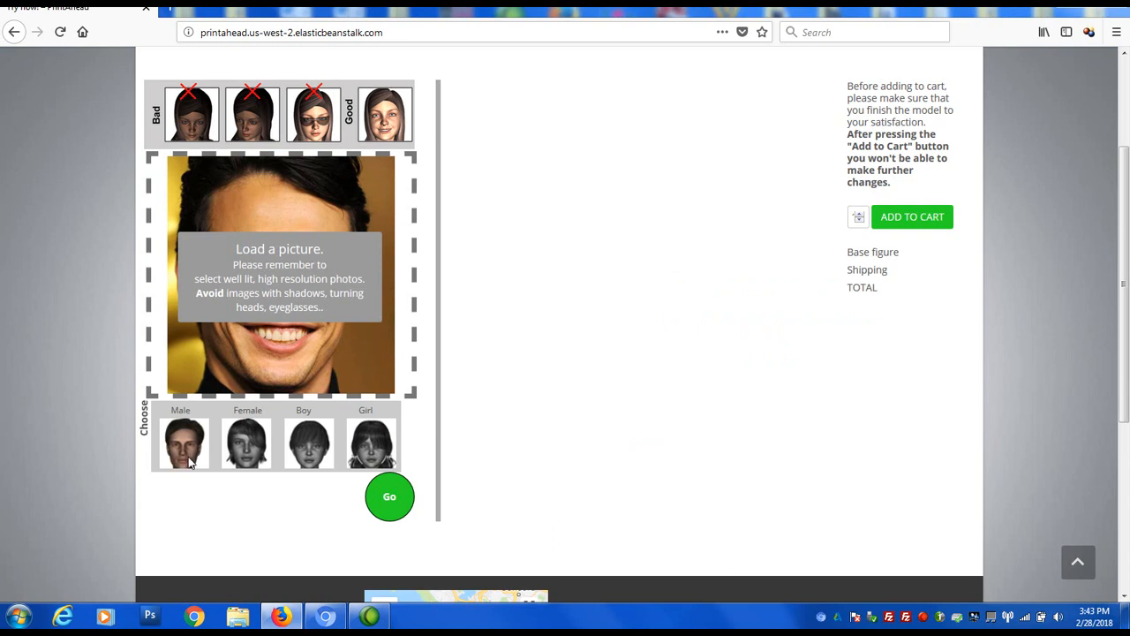
mouse_move(664, 498)
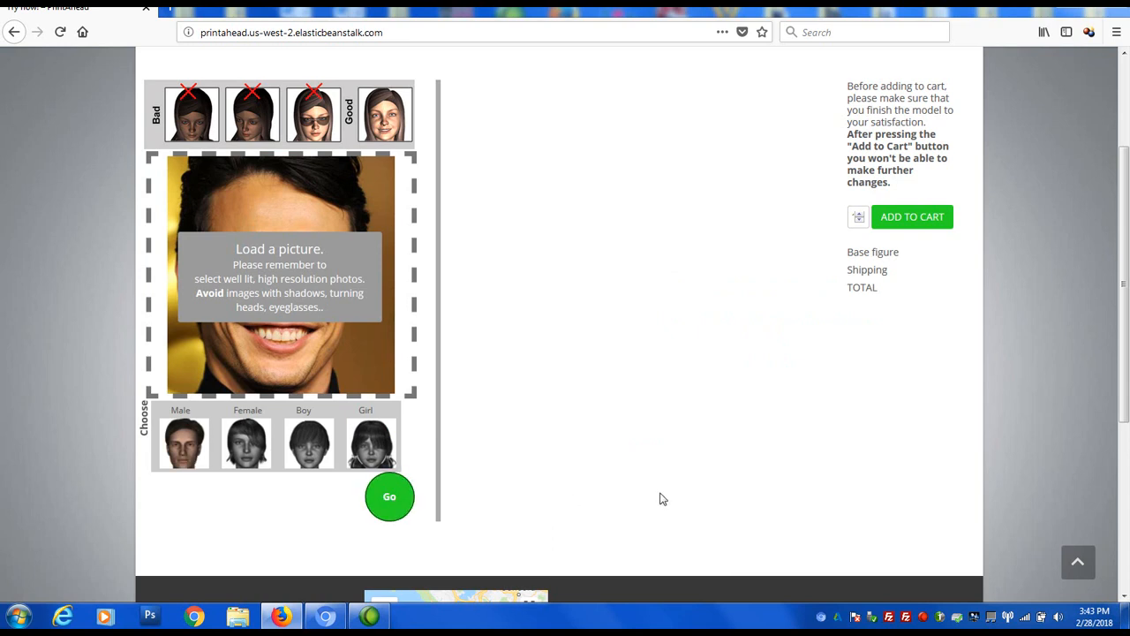
click(388, 495)
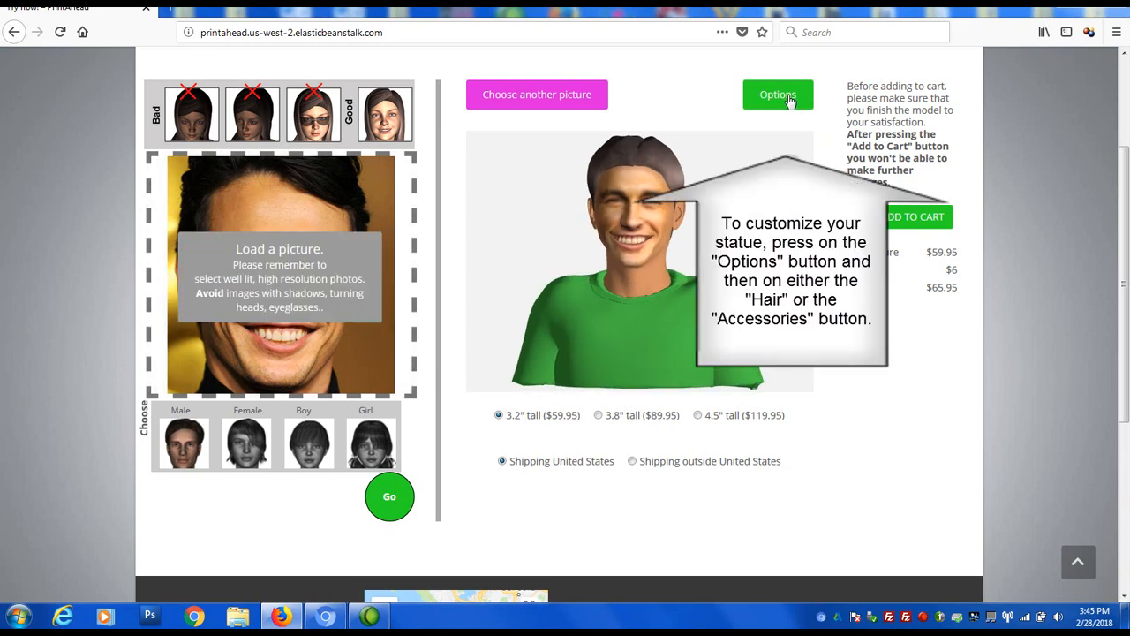
Show the statue customization options and switch to the accessory choices.
click(777, 95)
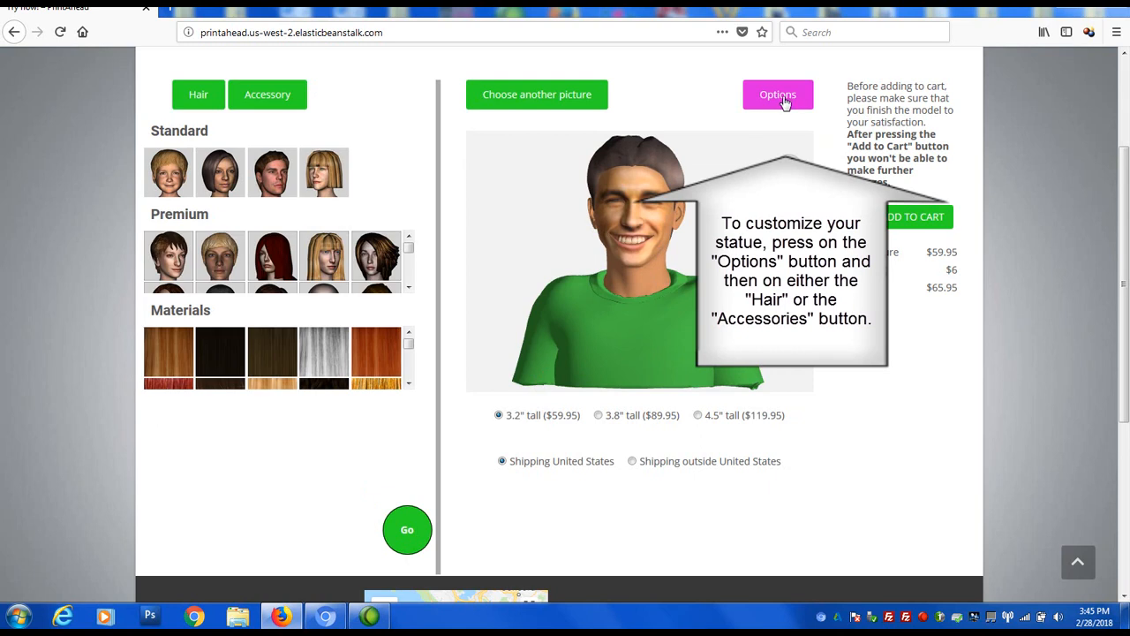
mouse_move(404, 308)
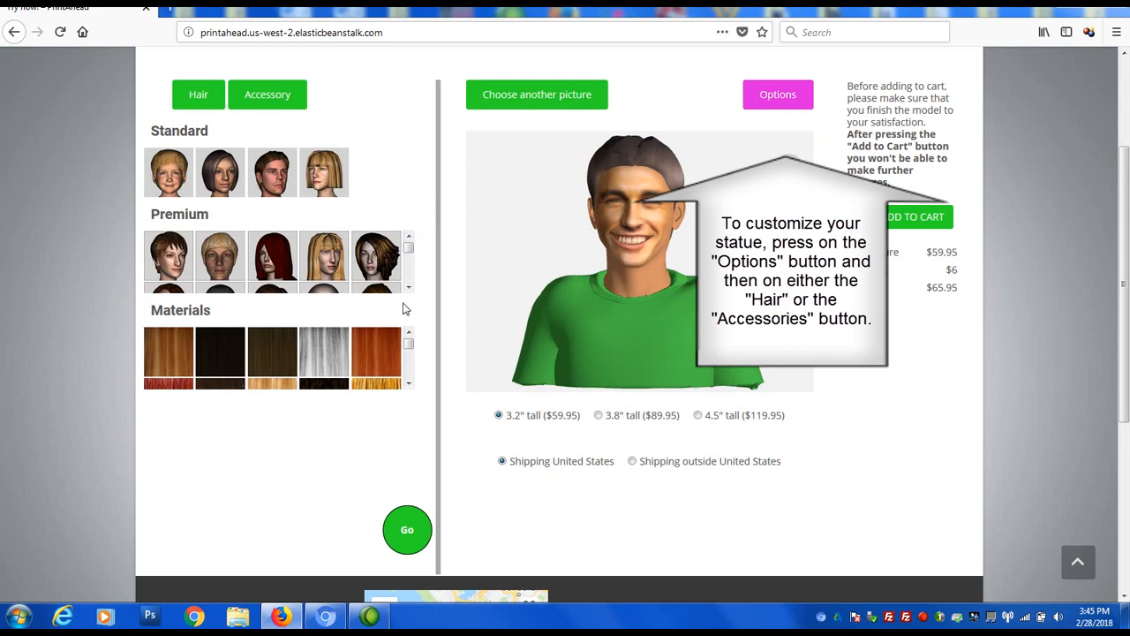
click(266, 95)
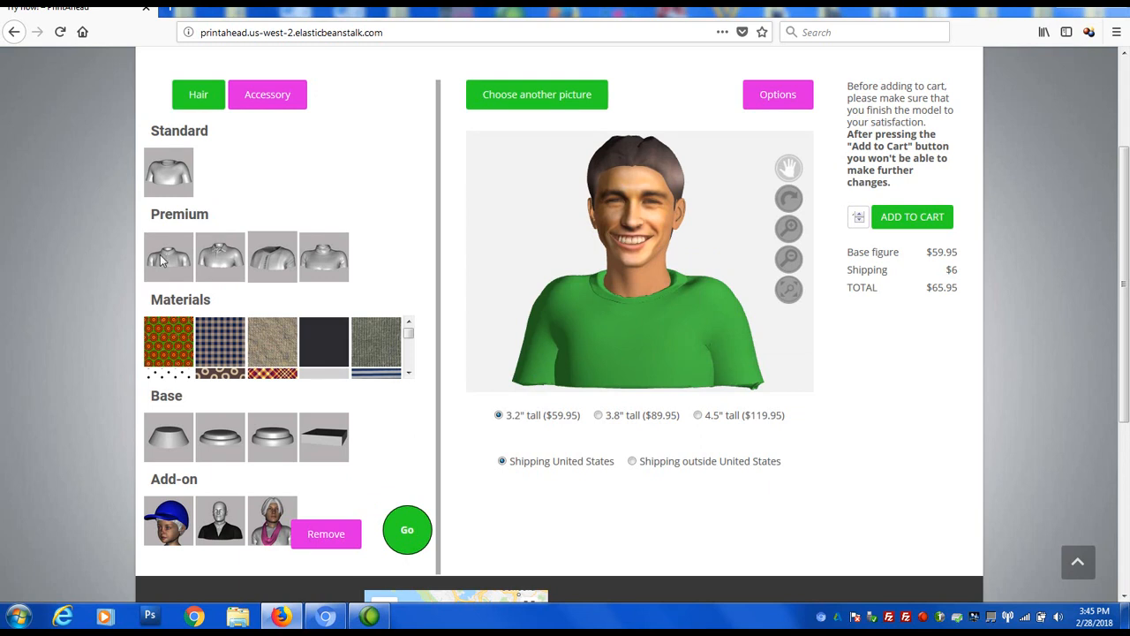
Apply the first Premium formal shirt with tie in light blue, bringing the total to $71.95.
click(167, 256)
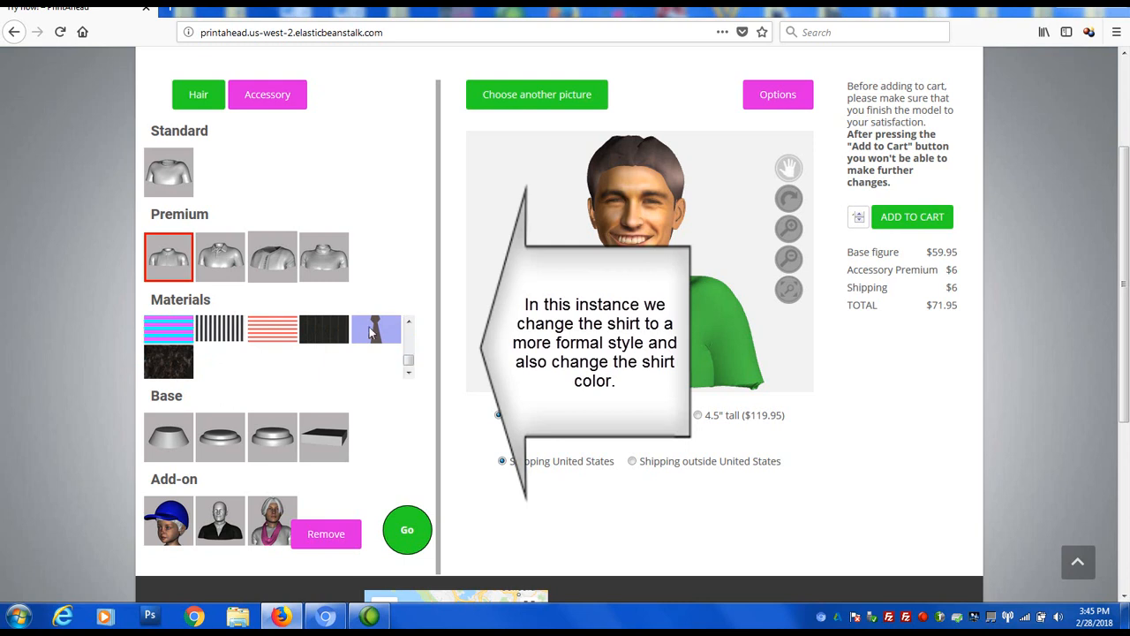
click(376, 330)
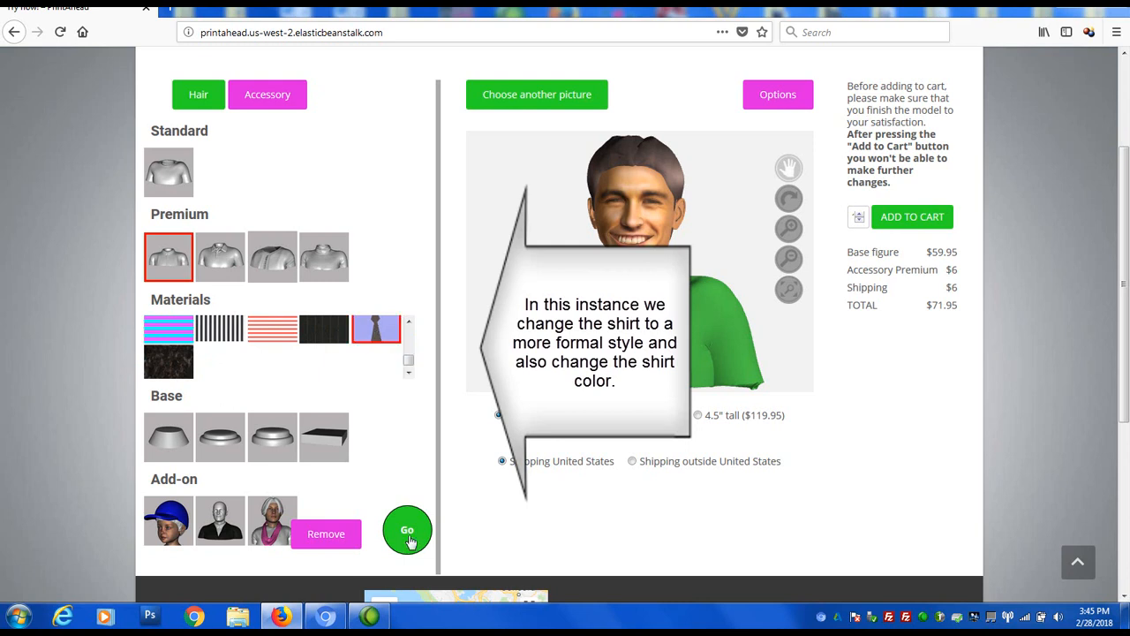
click(406, 530)
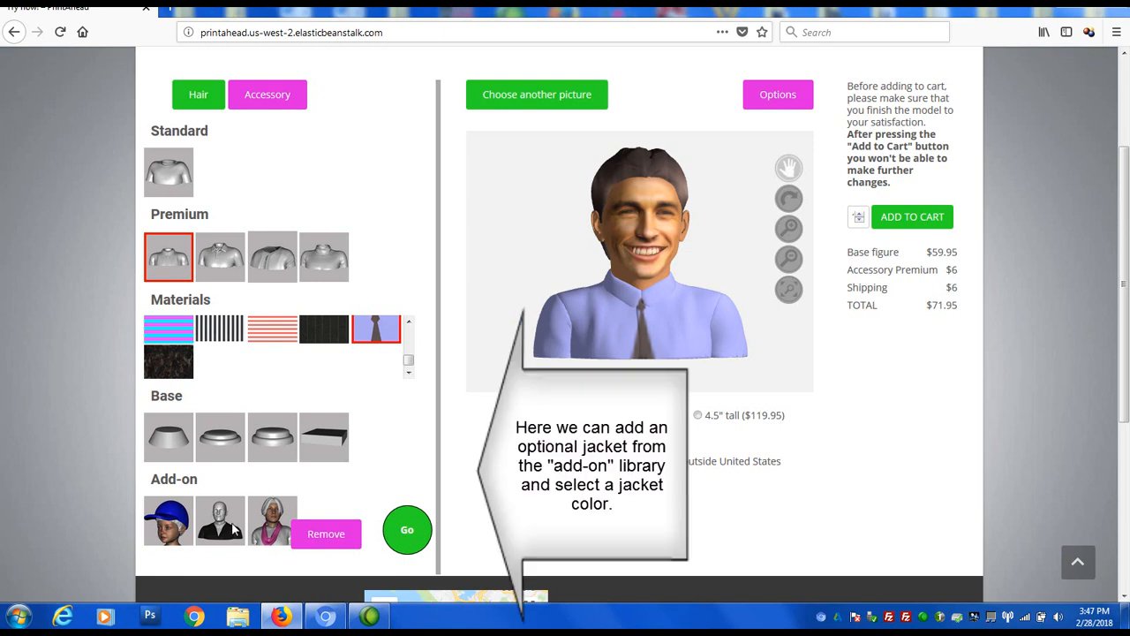
Add the Add-on jacket in a dark material and apply it to the statue.
click(219, 519)
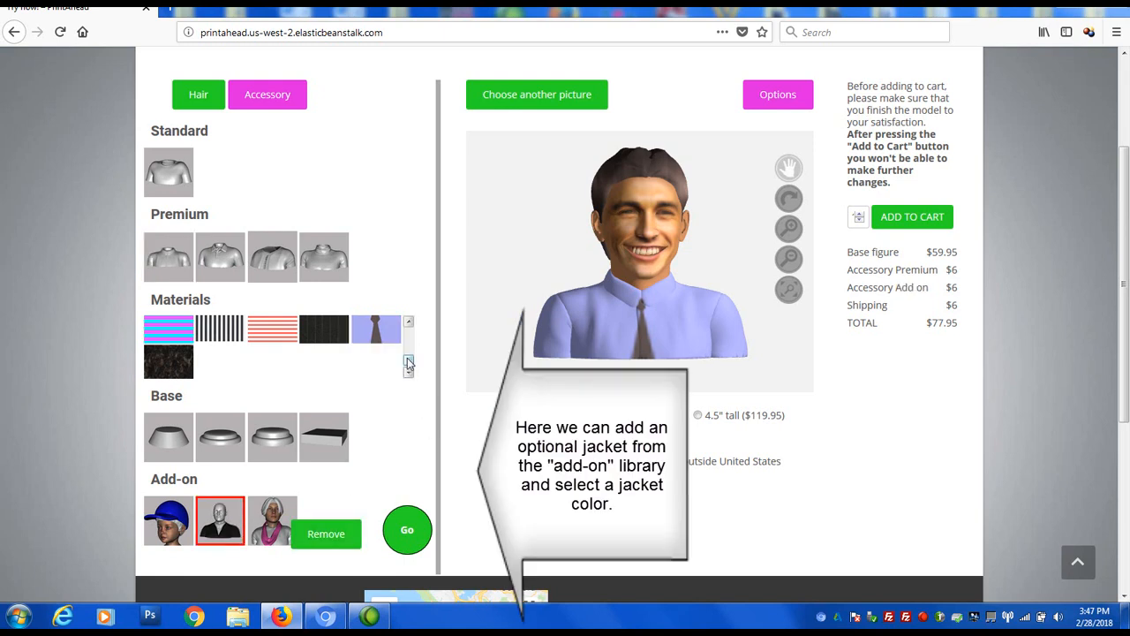
click(409, 370)
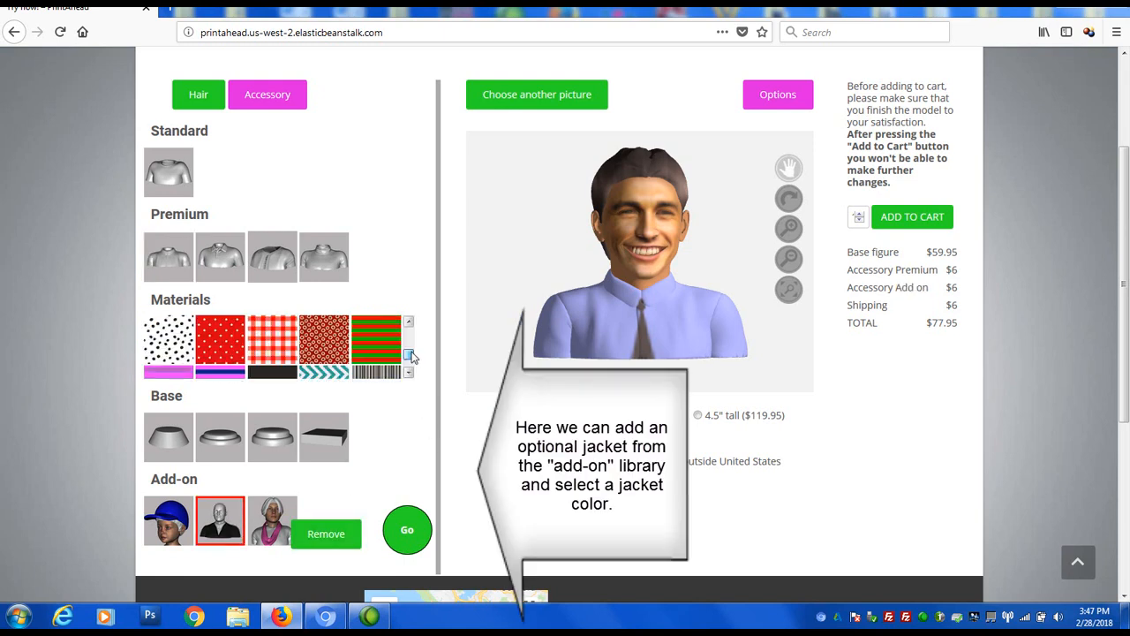
click(410, 345)
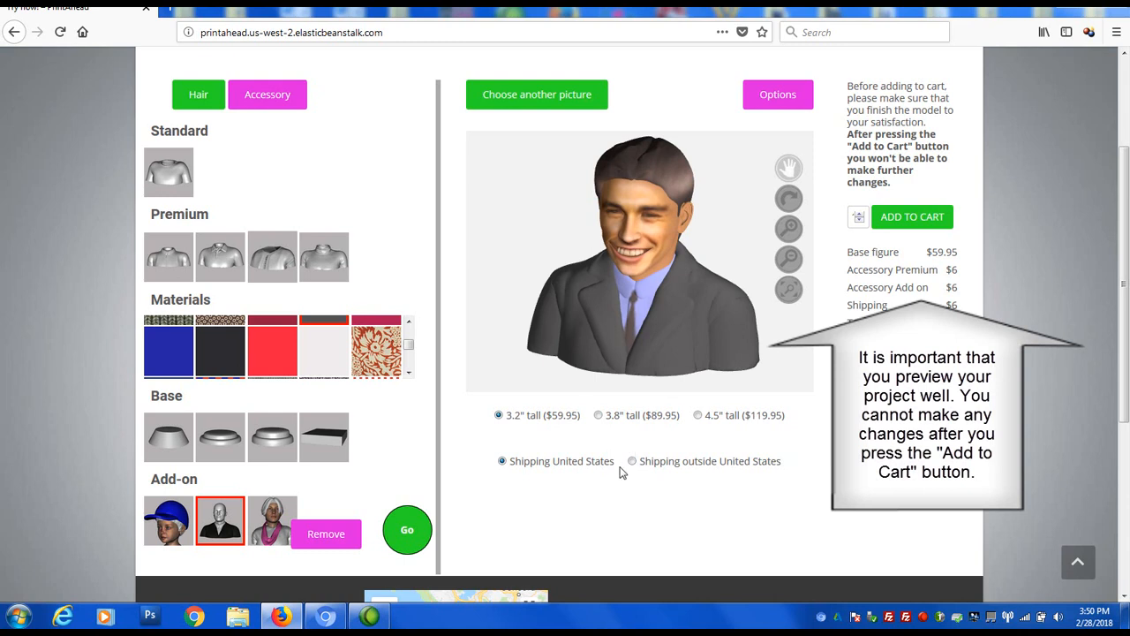
mouse_move(915, 221)
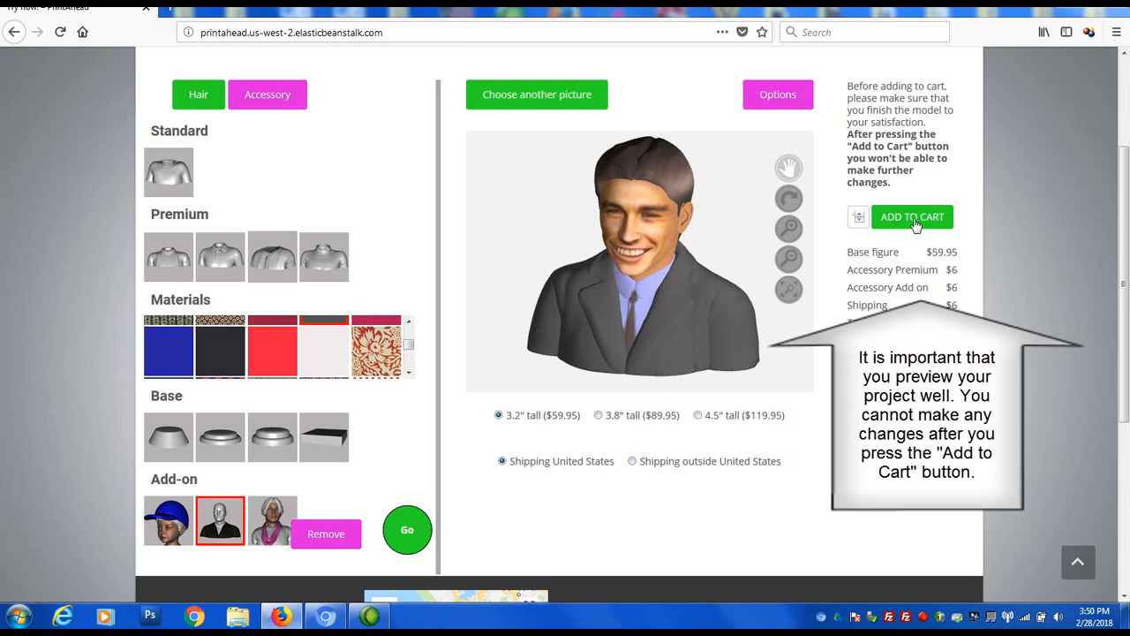
mouse_move(915, 226)
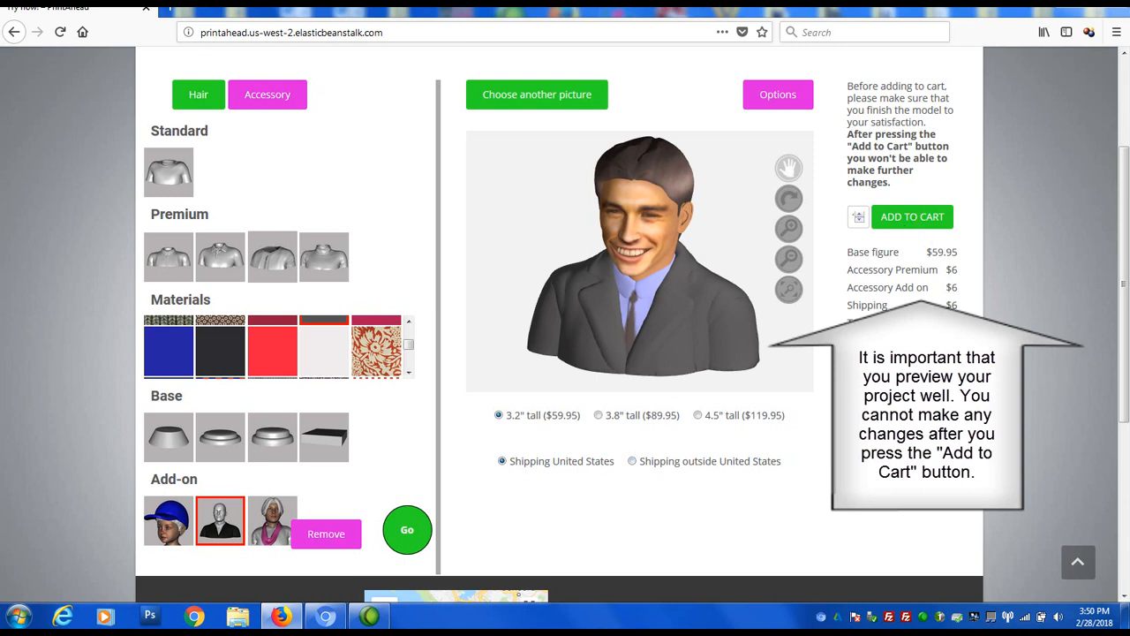
Add the finished custom statue to the cart at $77.95, subtotal $155.90.
click(911, 216)
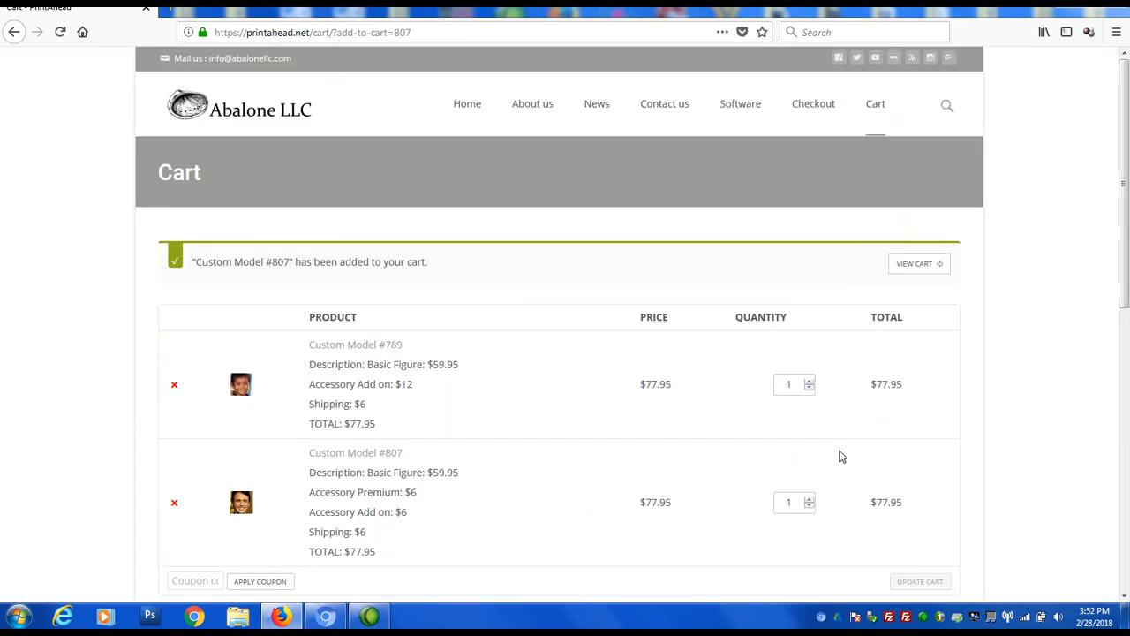
scroll(down, 3)
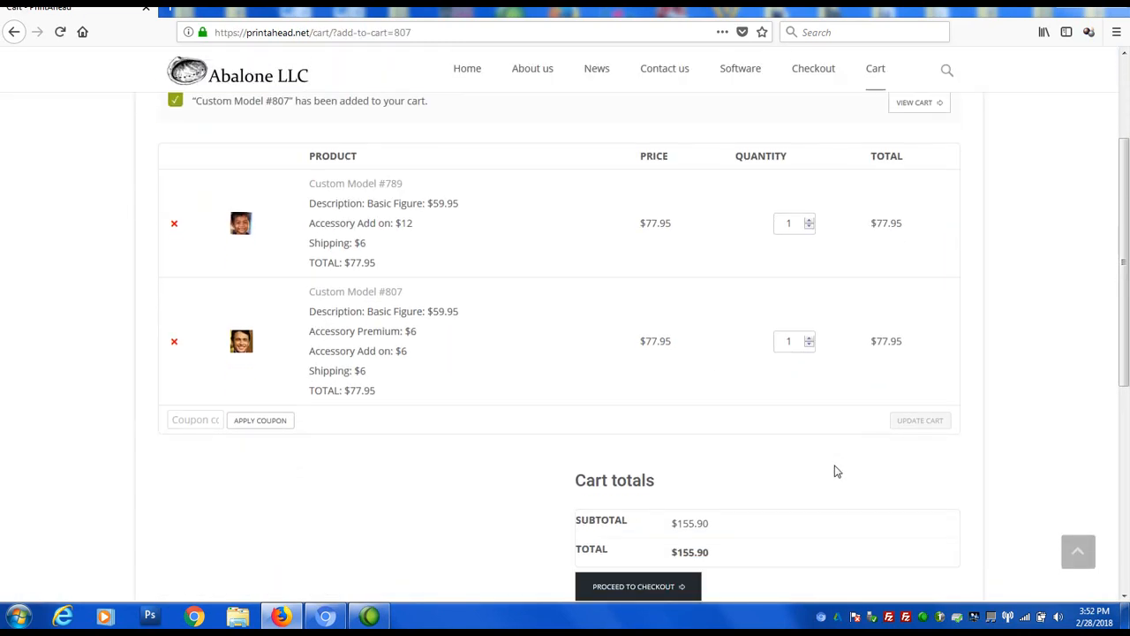